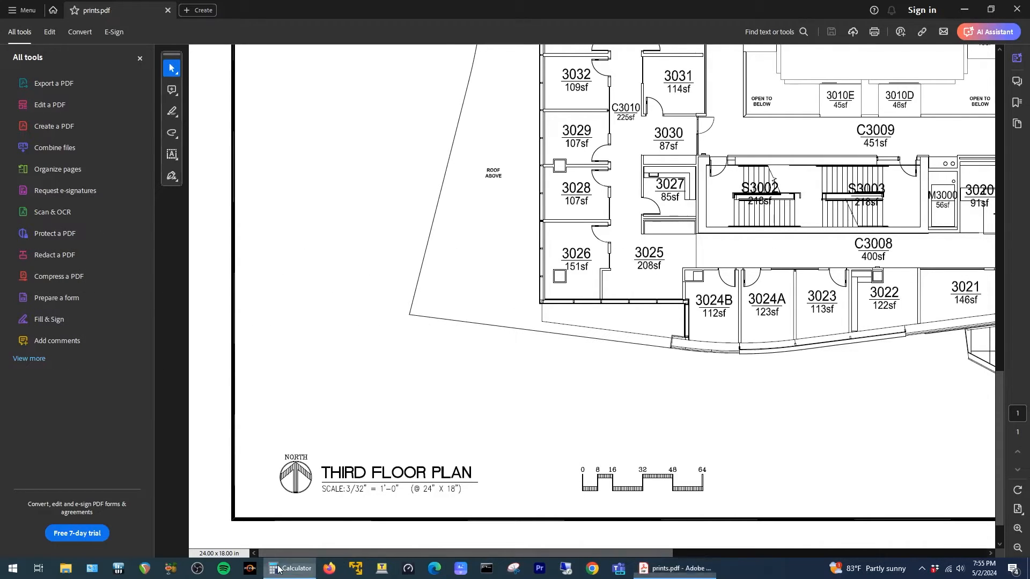
Compute 3 ÷ 32 = 0.09375 in Windows Calculator and copy the result.
click(273, 568)
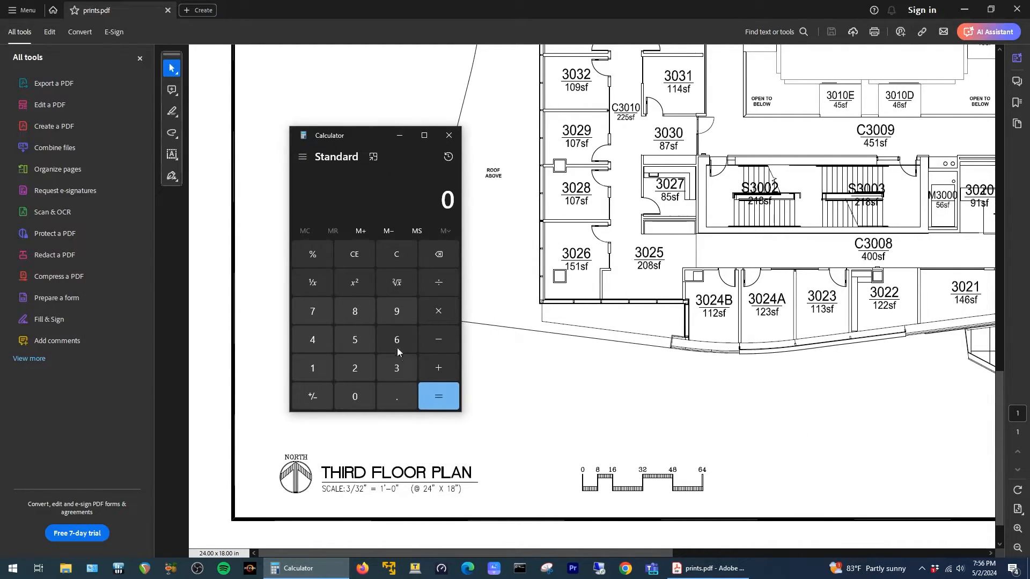
click(354, 368)
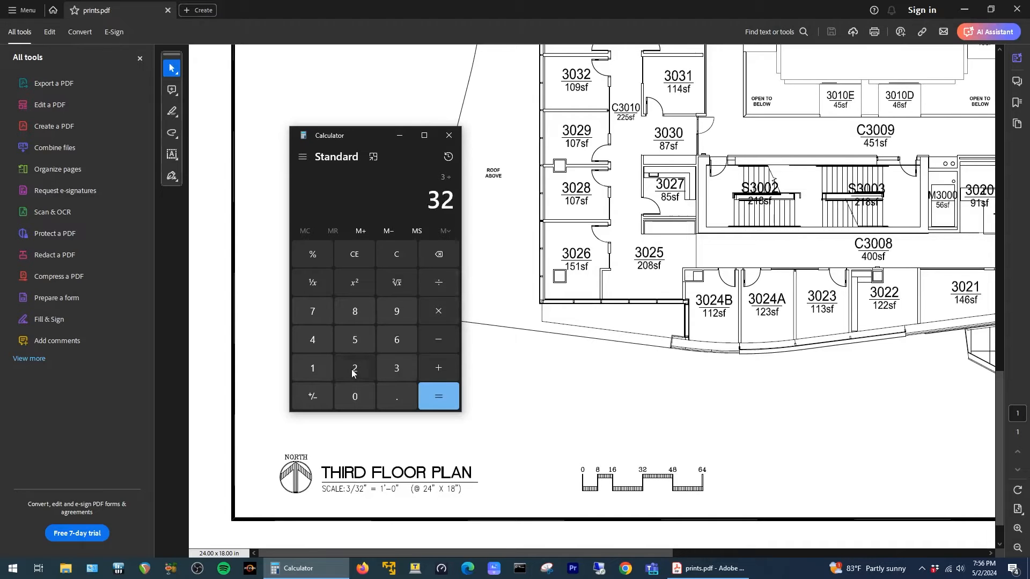
click(438, 395)
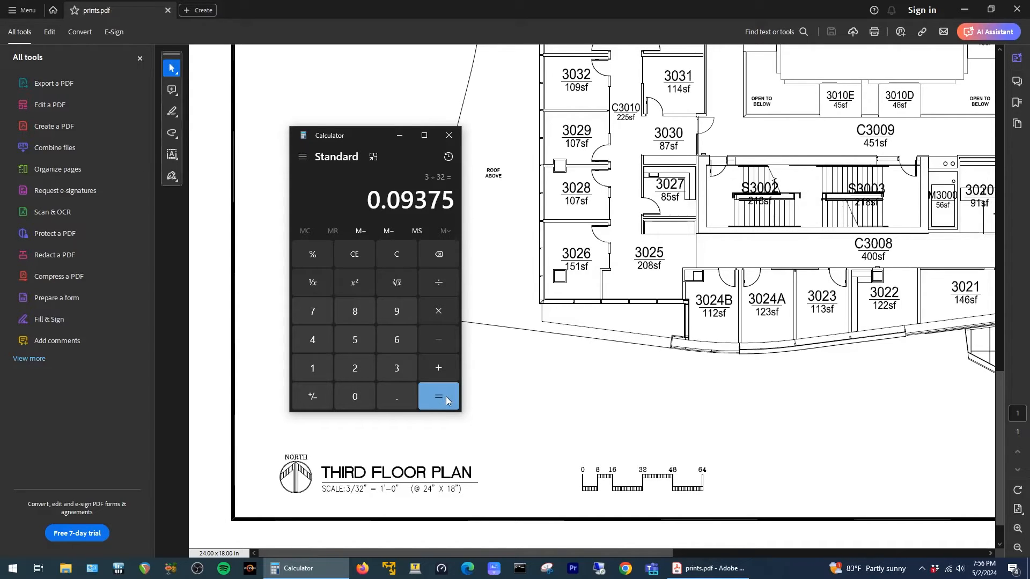
right_click(429, 200)
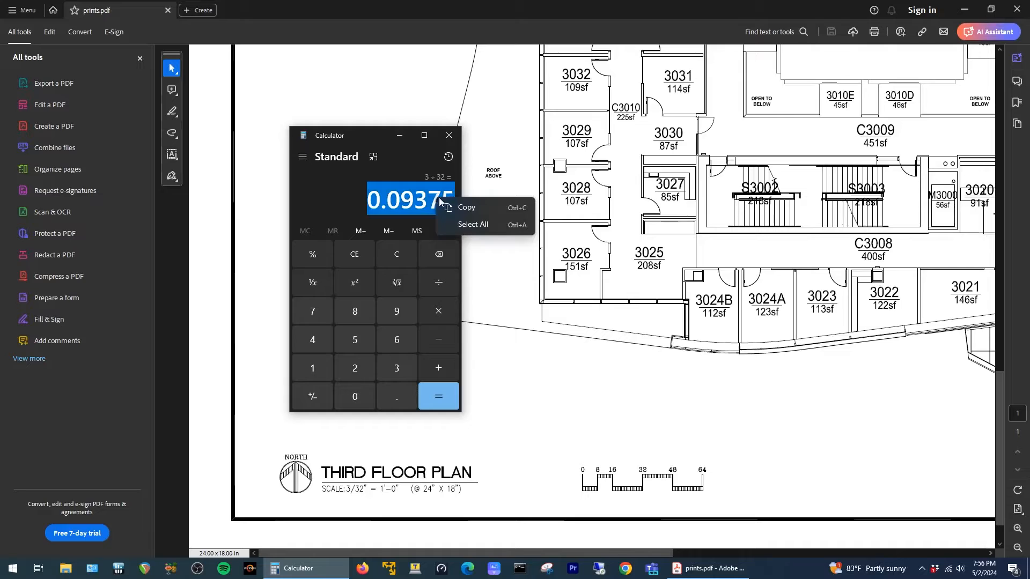
click(459, 210)
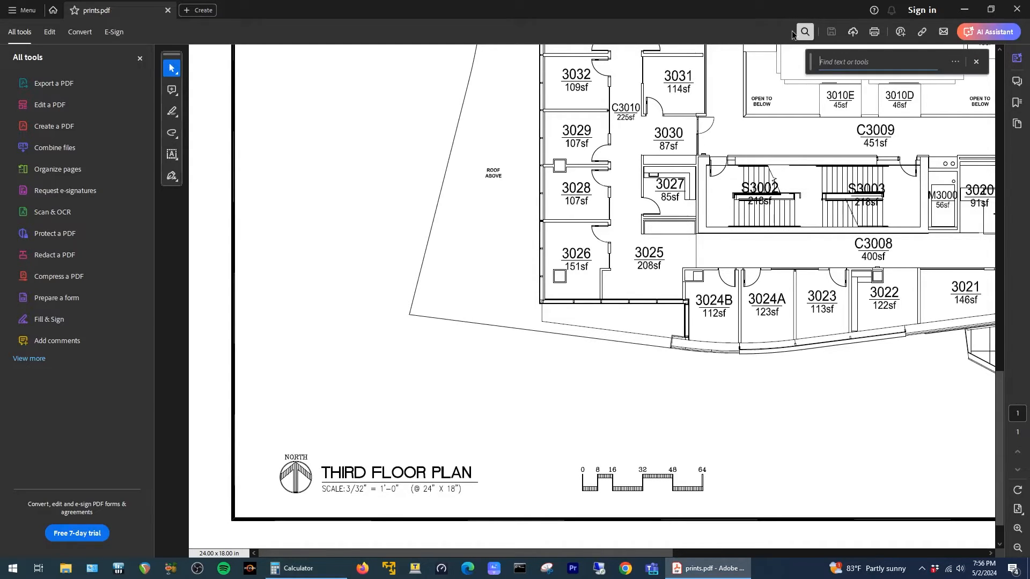
Find and launch Acrobat's Measuring Tool by searching 'measure'.
text(measure)
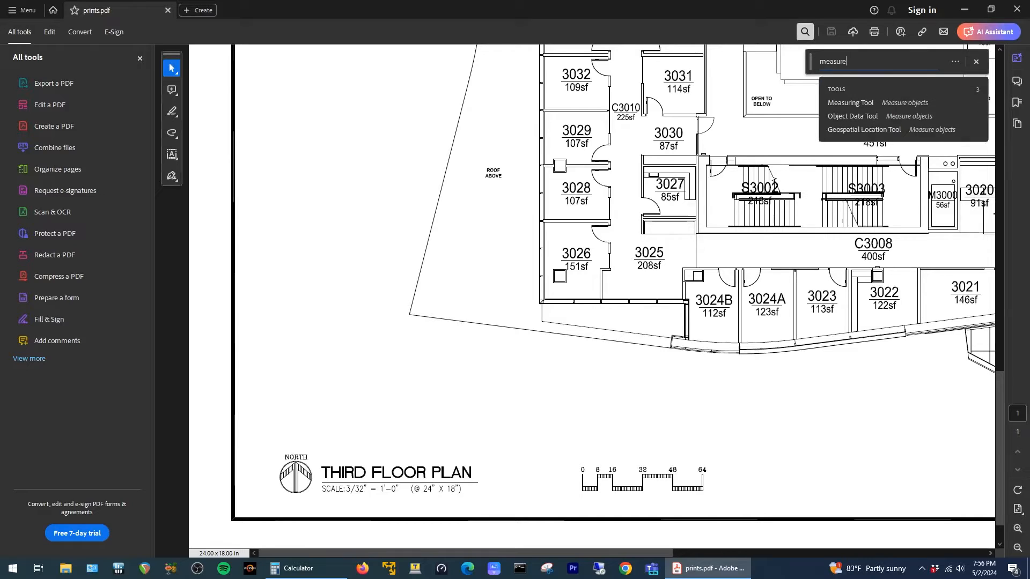
click(849, 103)
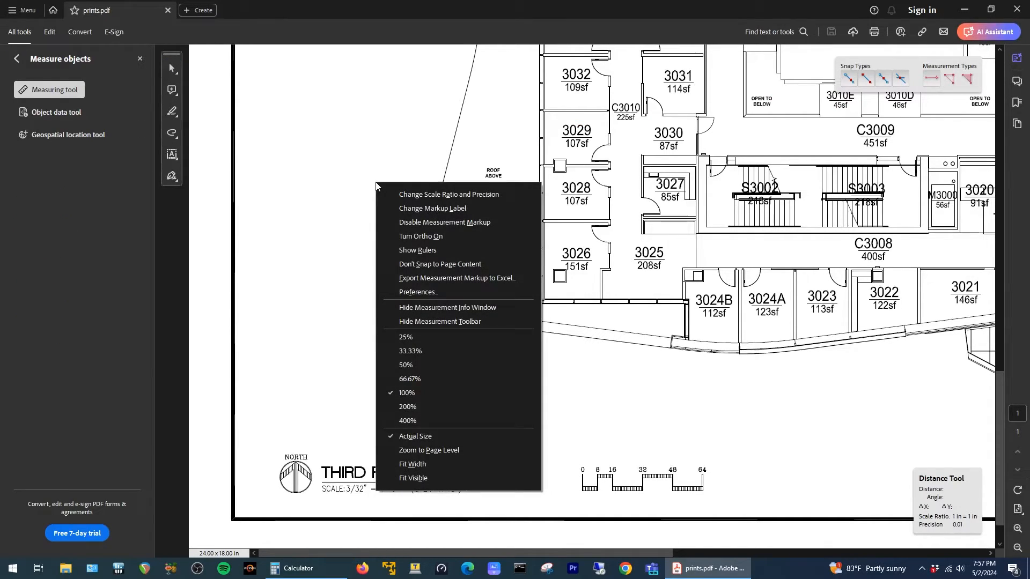
Set the scale ratio to 0.0937 in = 1 ft to match the plan's 3/32" scale.
click(448, 194)
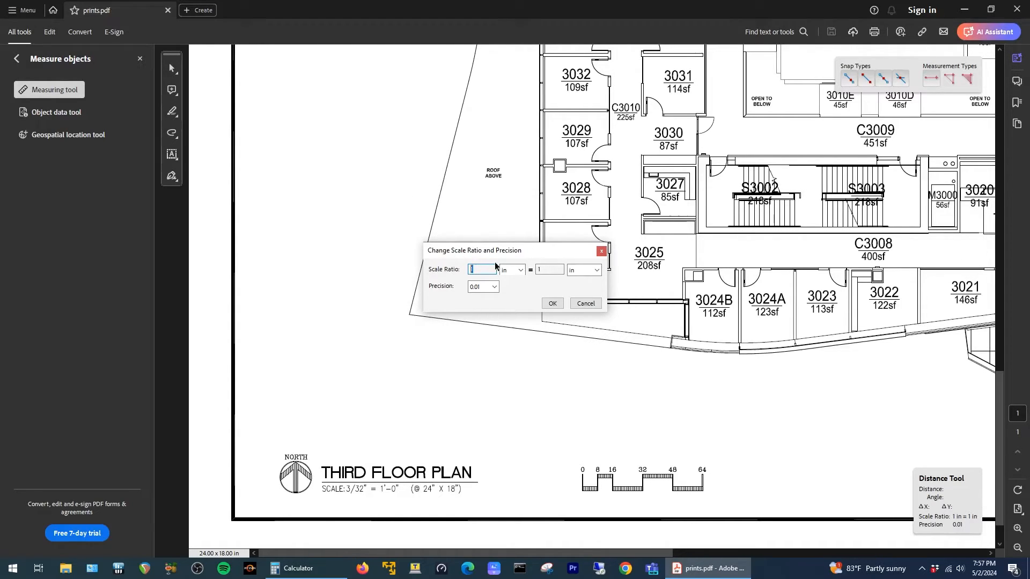
text(0.0937)
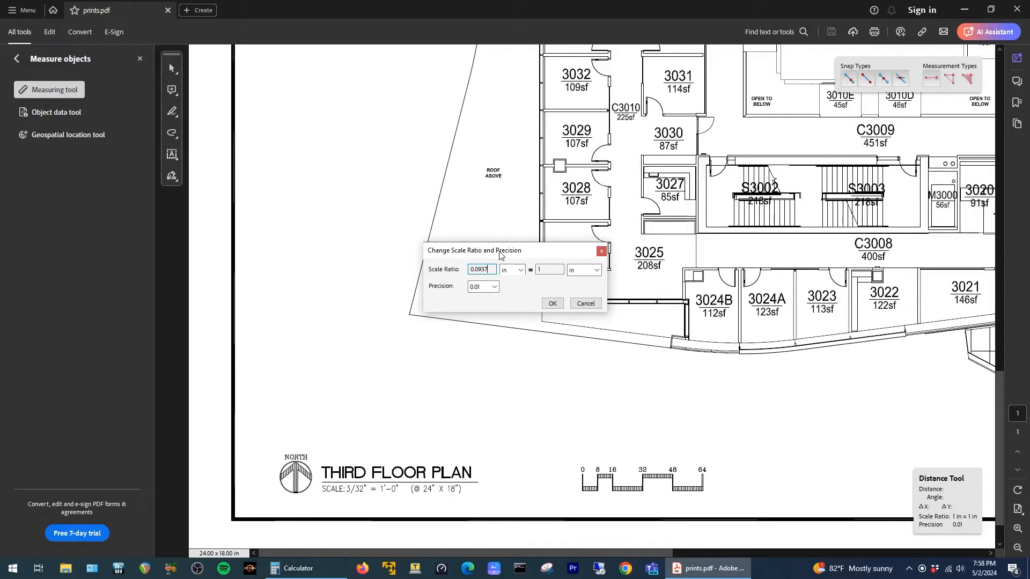
click(596, 270)
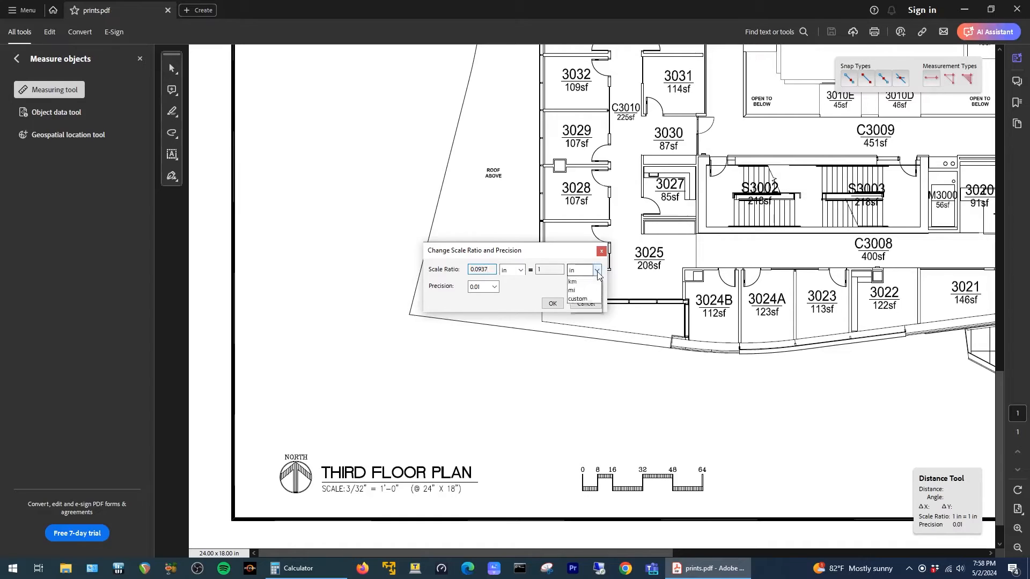
click(596, 270)
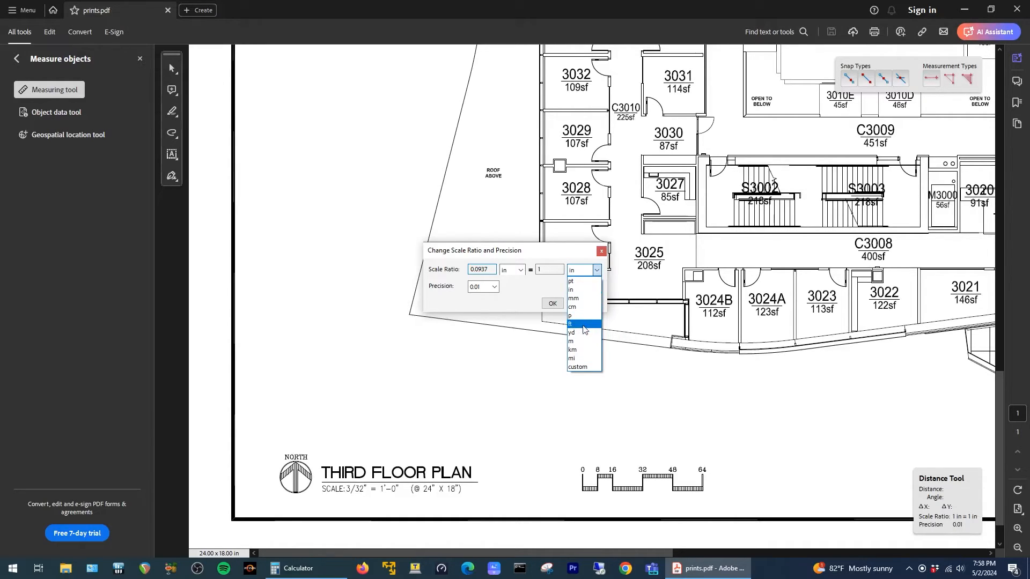
click(571, 323)
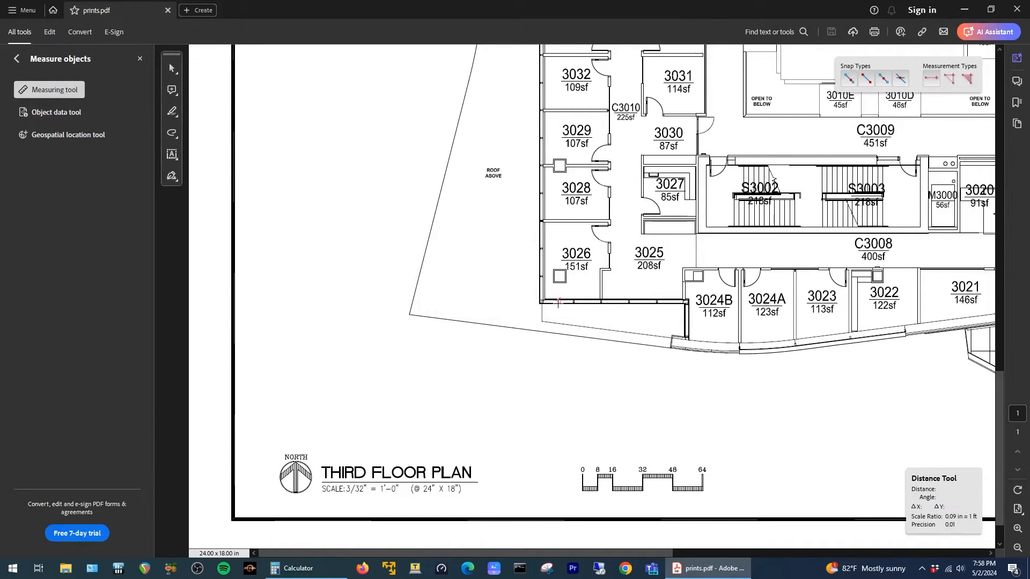
mouse_move(926, 377)
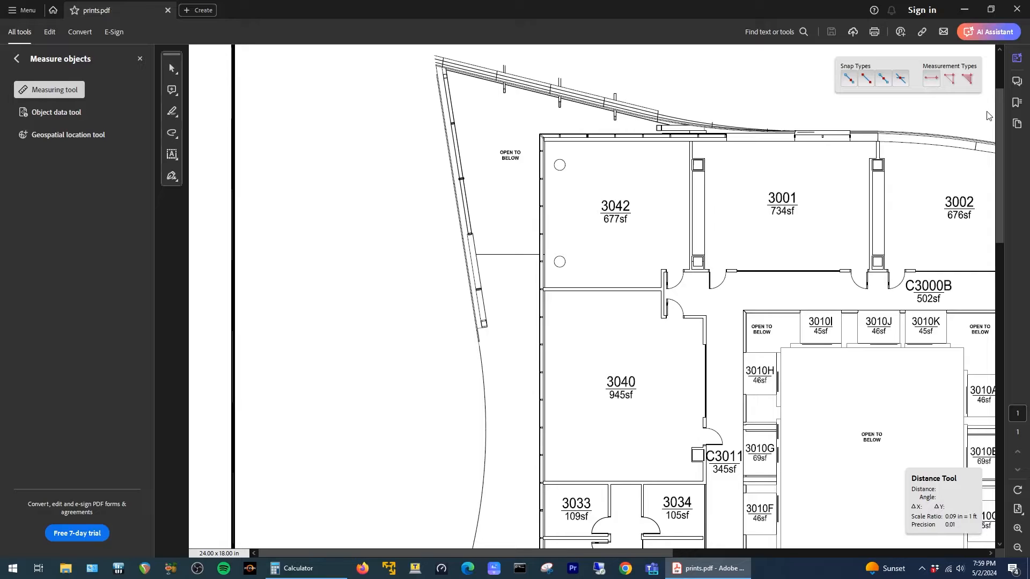
mouse_move(970, 79)
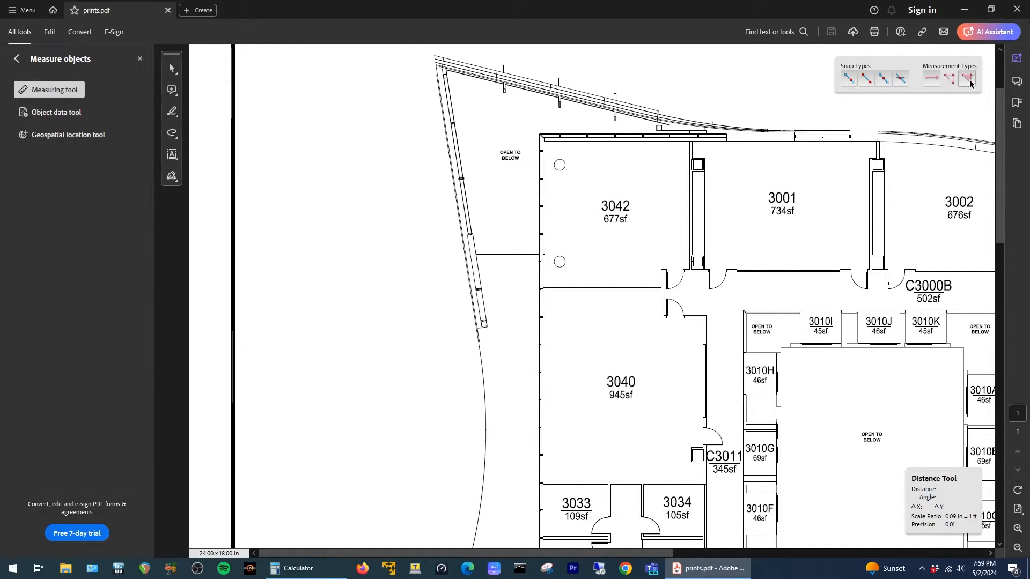
Trace room 3042's corners with the Area measurement type to close its polygon.
click(967, 77)
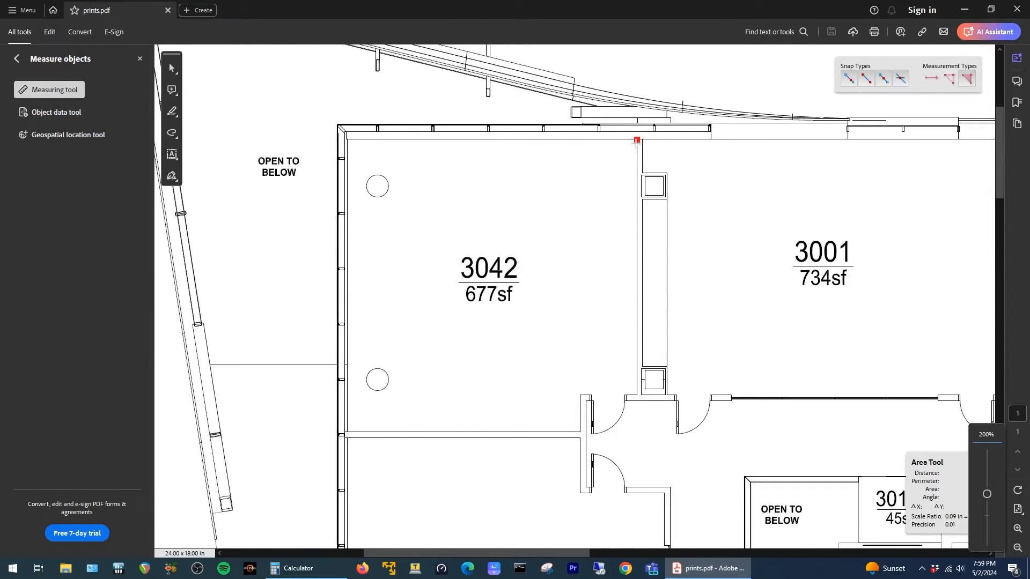
click(580, 430)
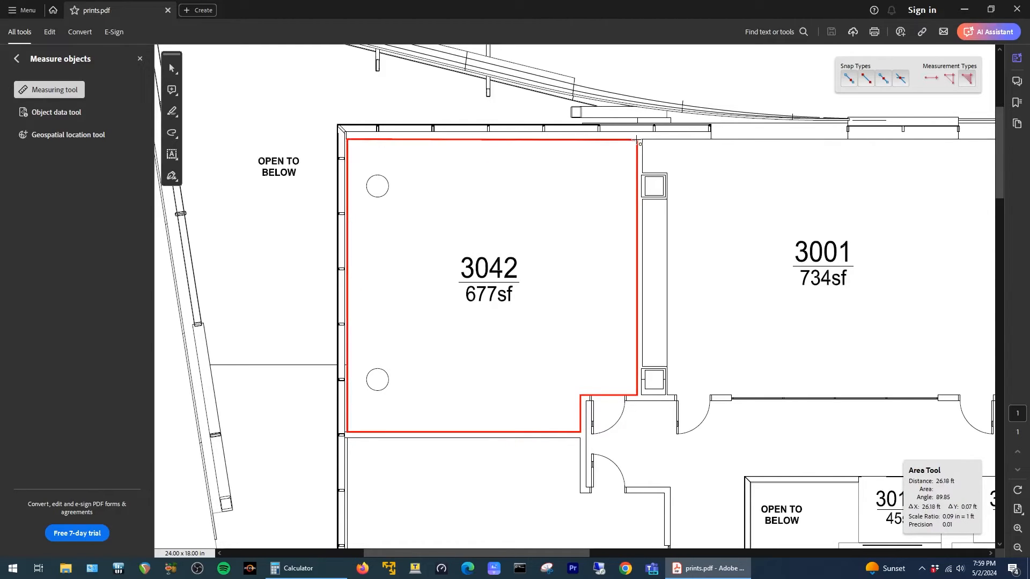
click(171, 69)
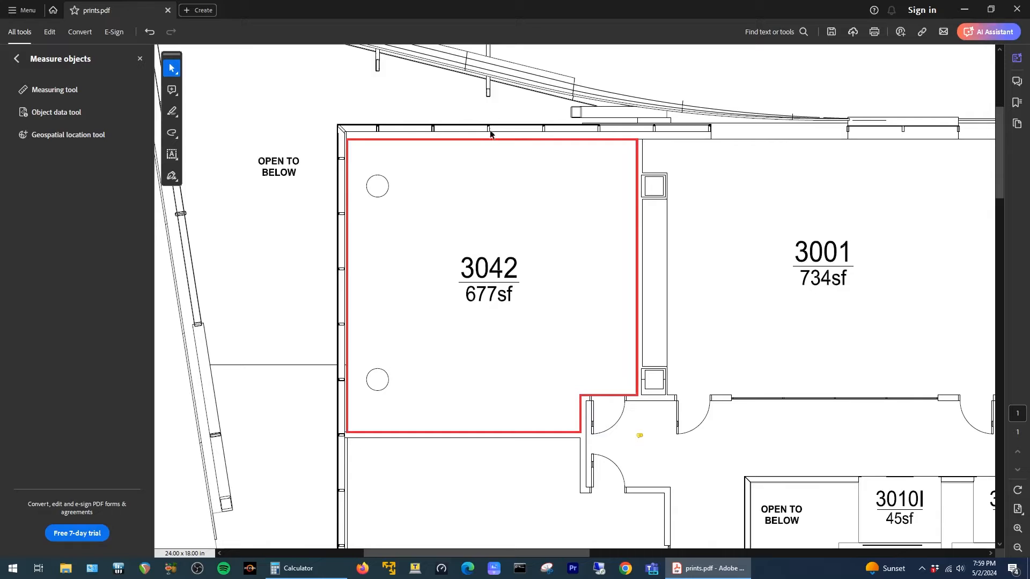
mouse_move(494, 138)
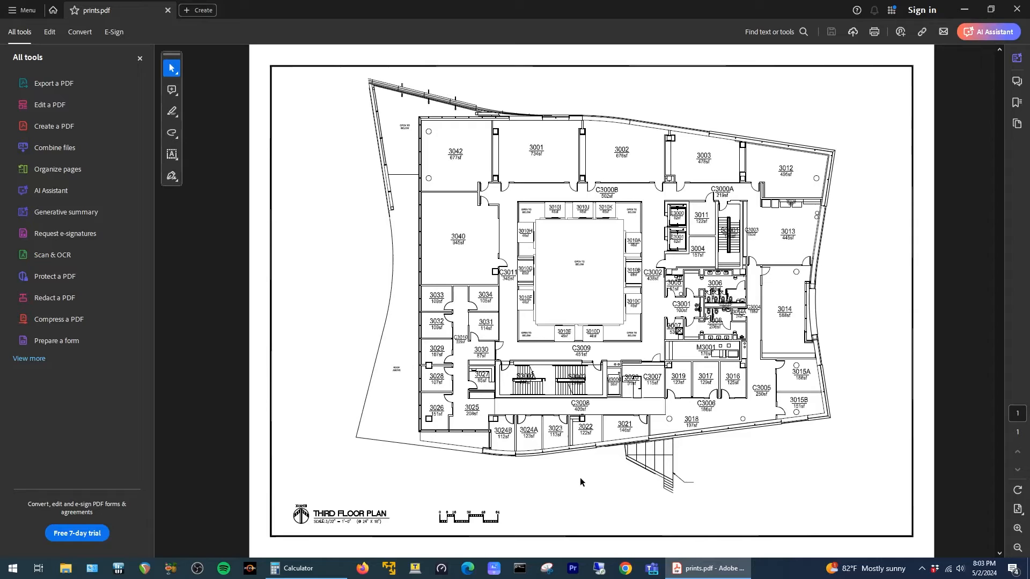
mouse_move(574, 187)
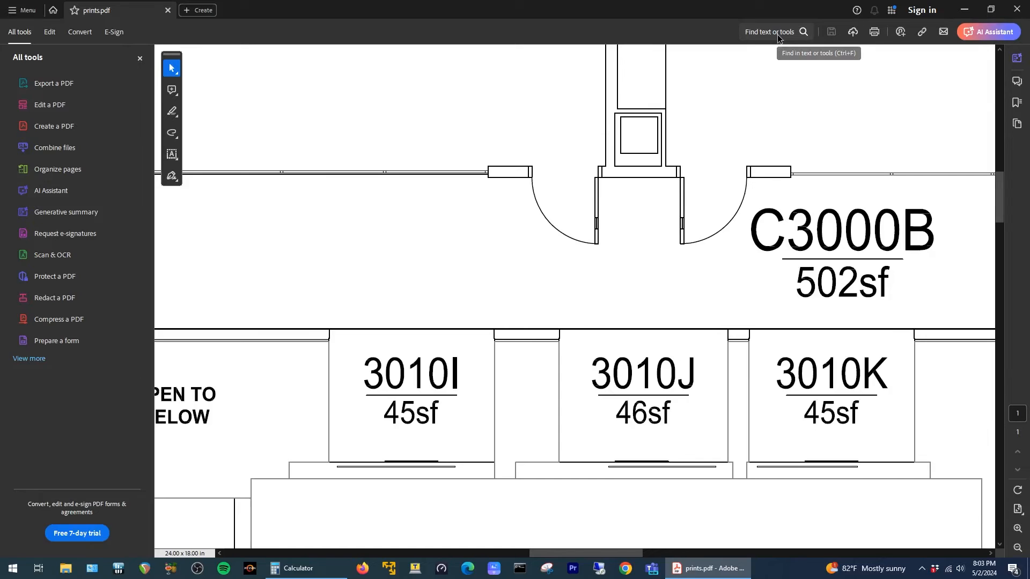
Relaunch the Measuring Tool and place a 0.28 in distance across the C3000B doorway.
text(measu)
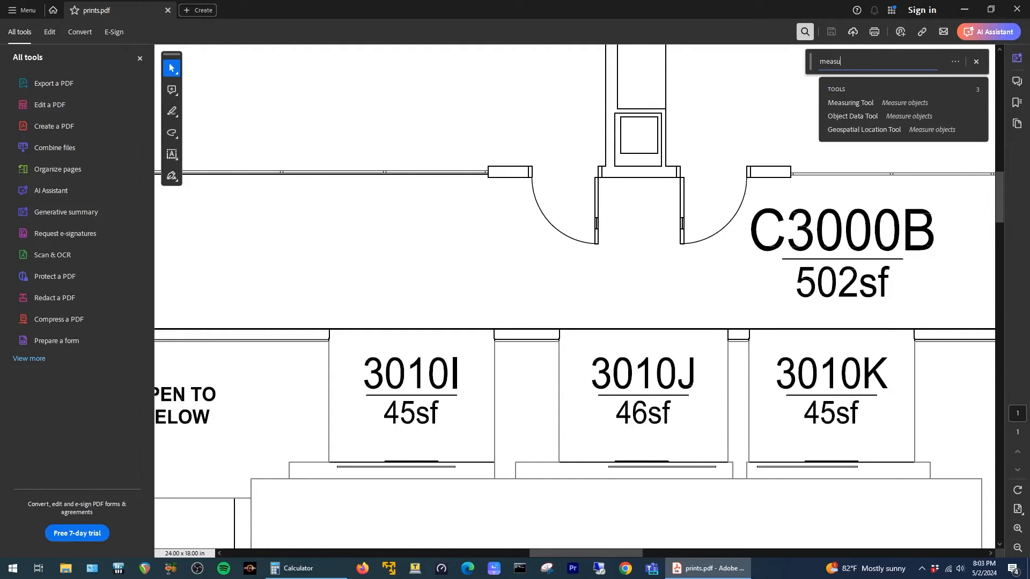
click(849, 103)
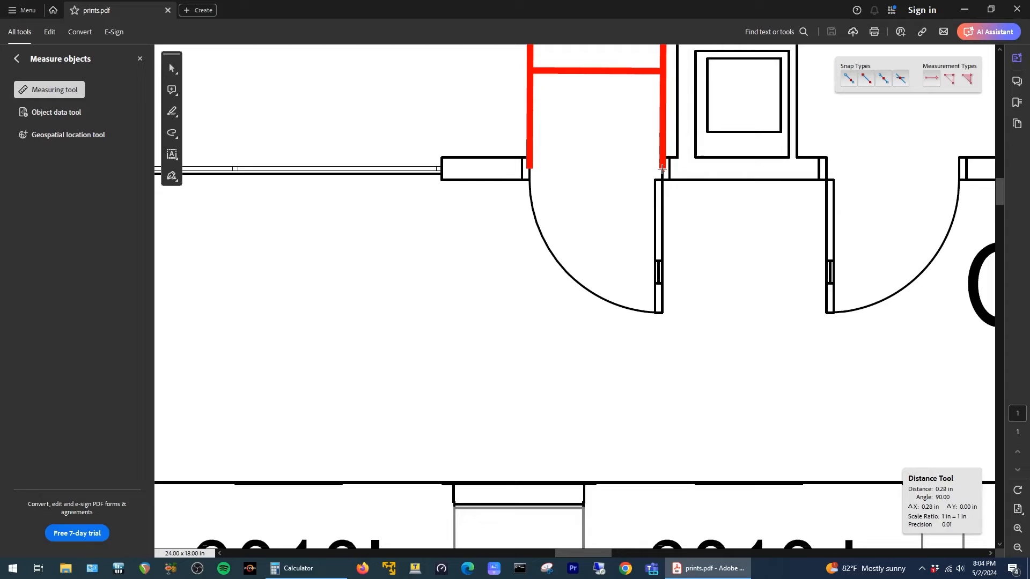
scroll(down, 3)
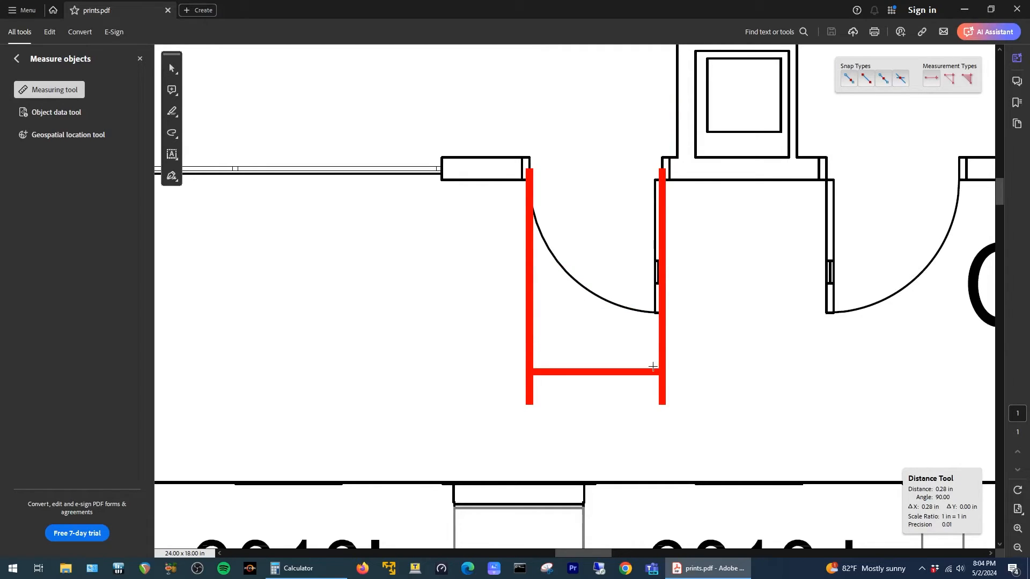
click(653, 367)
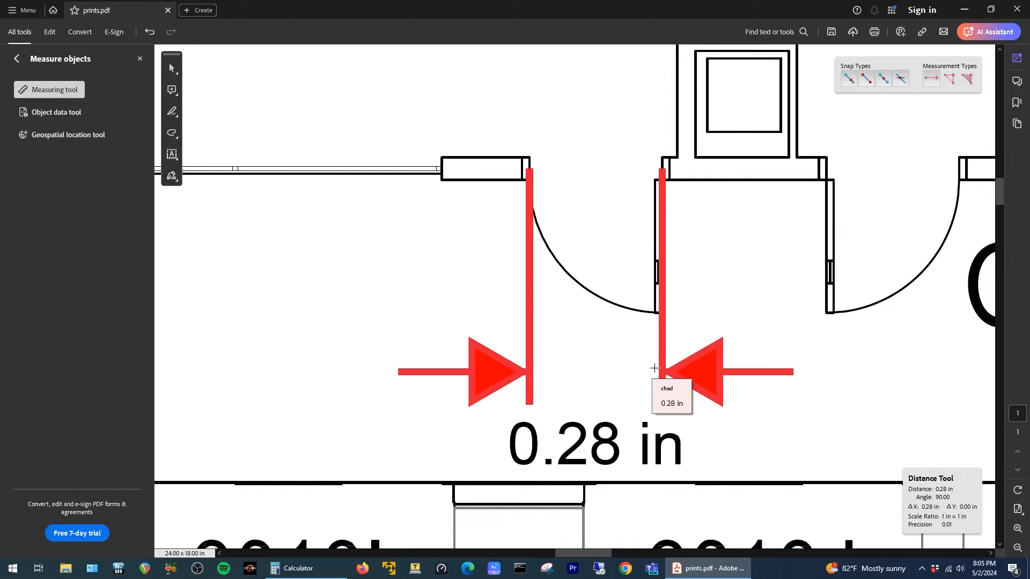
mouse_move(345, 241)
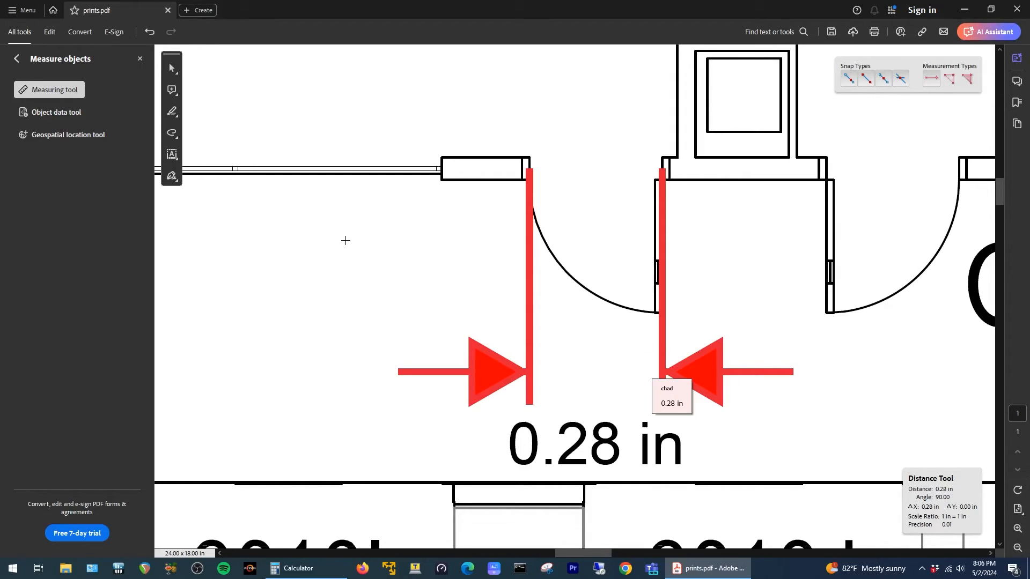
Set the scale ratio to 0.28 in = 3 ft so the doorway reads about 3 ft.
right_click(346, 240)
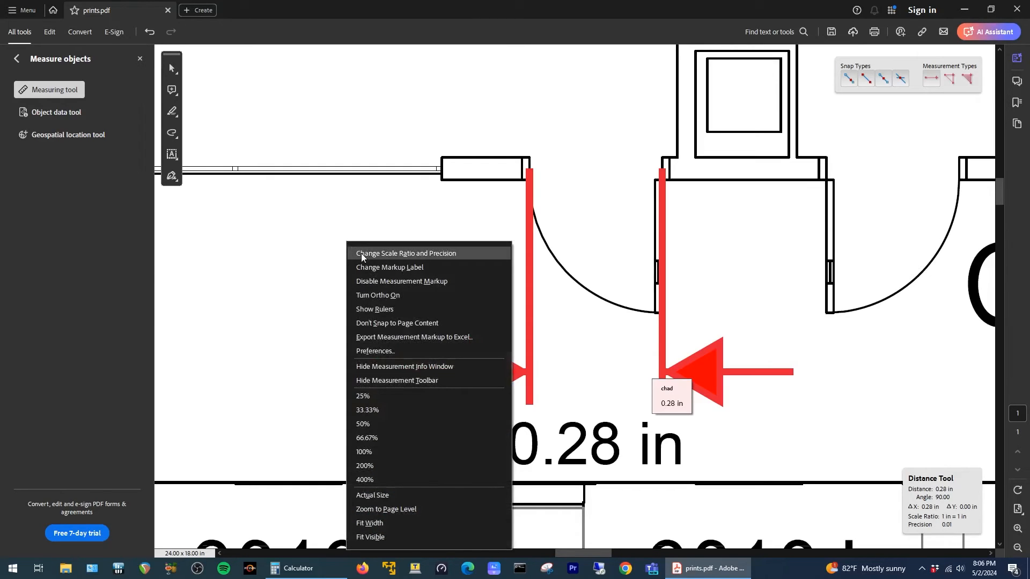
click(405, 253)
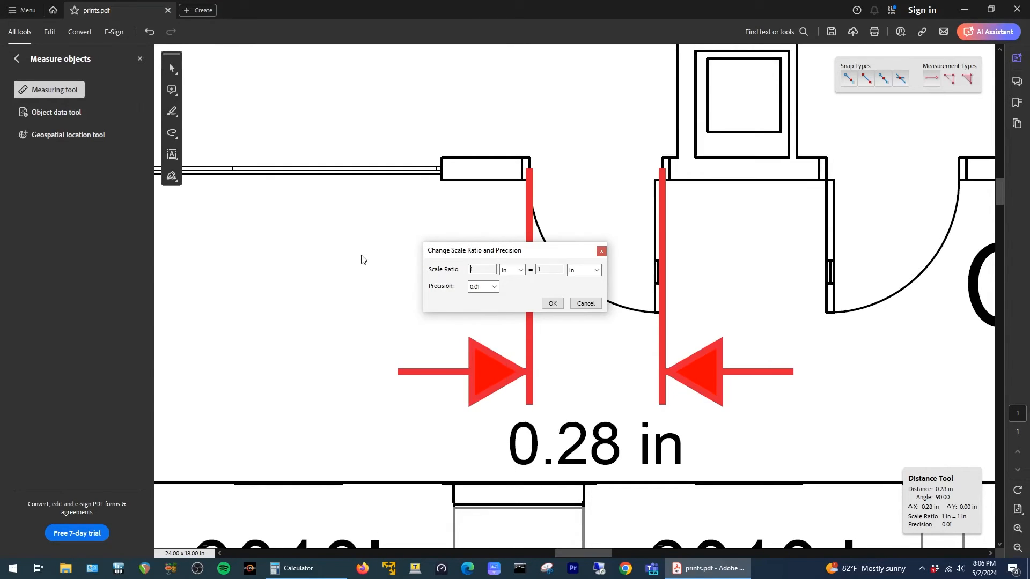
text(28)
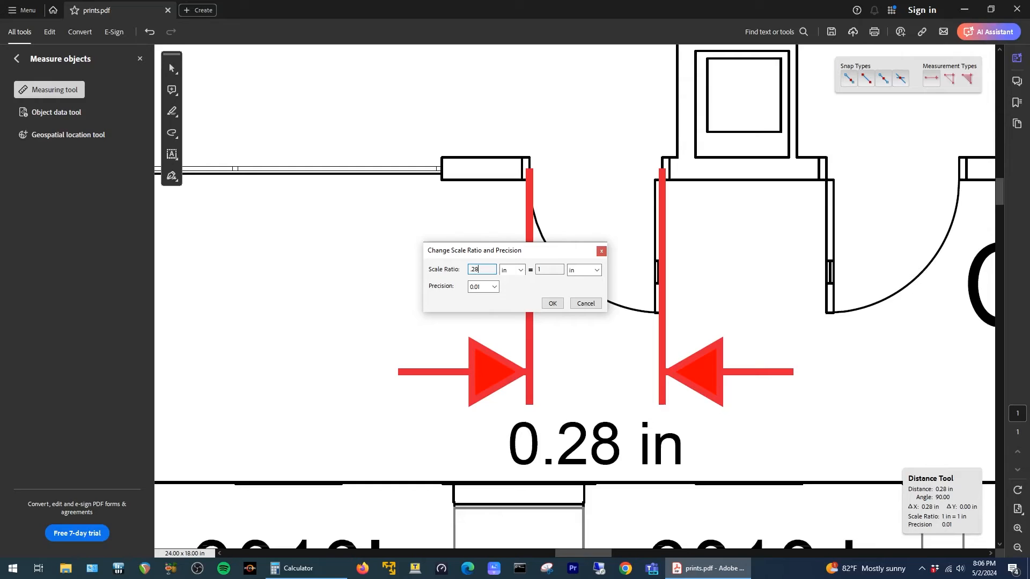
click(597, 271)
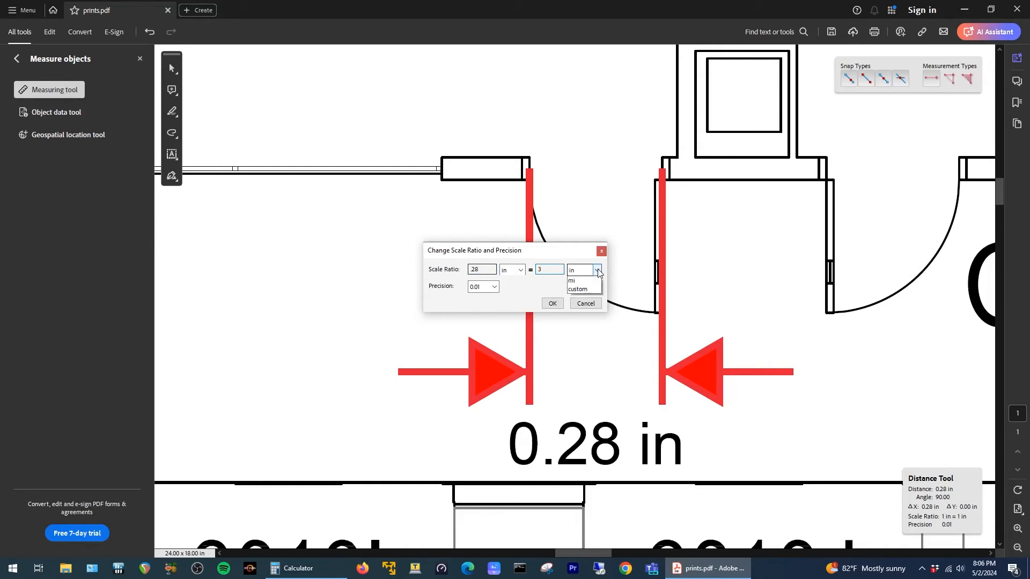
click(553, 303)
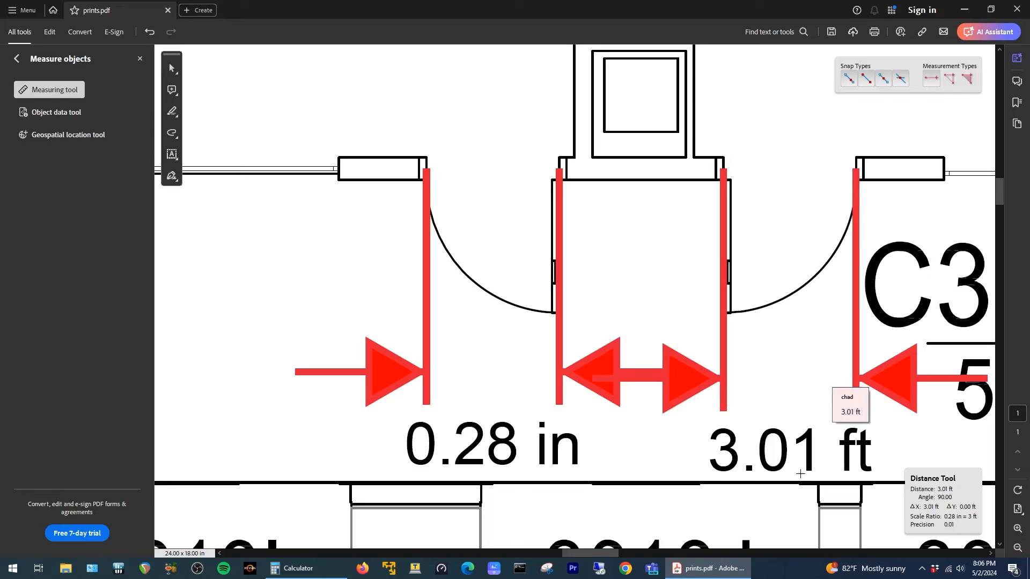
mouse_move(789, 471)
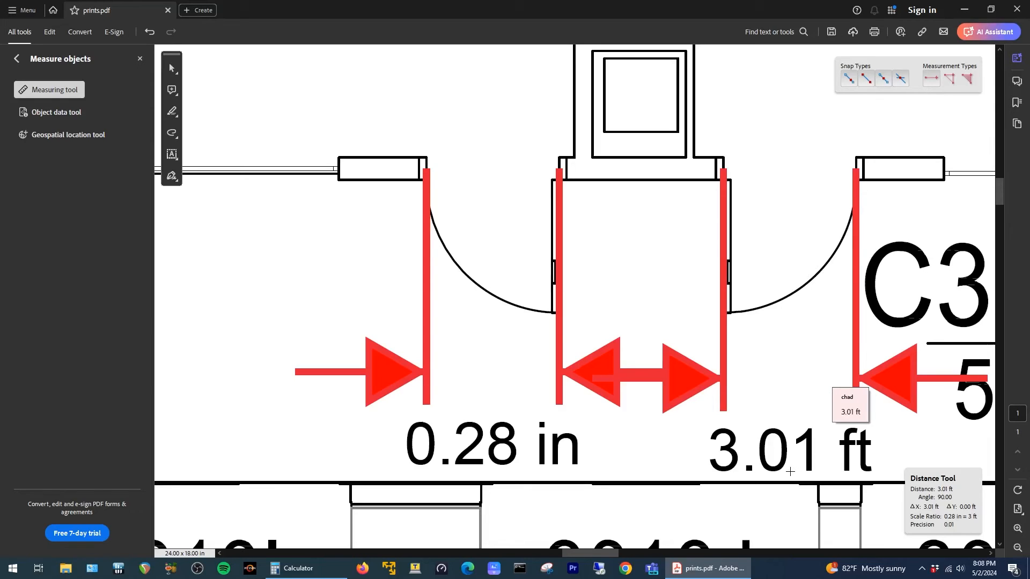